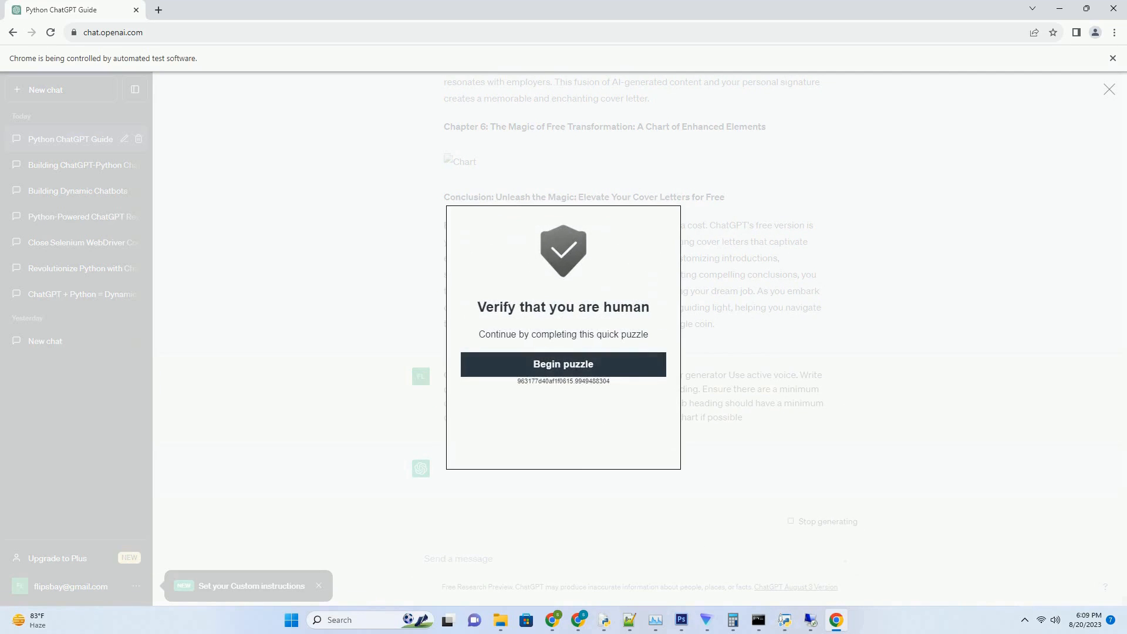
Clear the verification puzzle by cycling to the four-object picture and submitting it
click(563, 363)
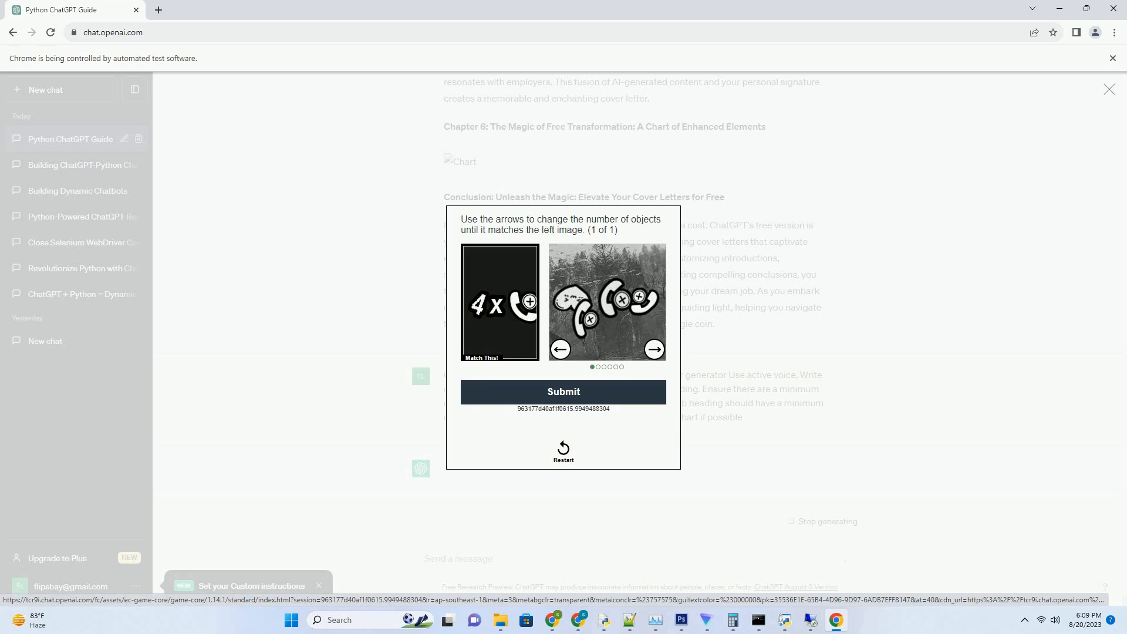
click(653, 349)
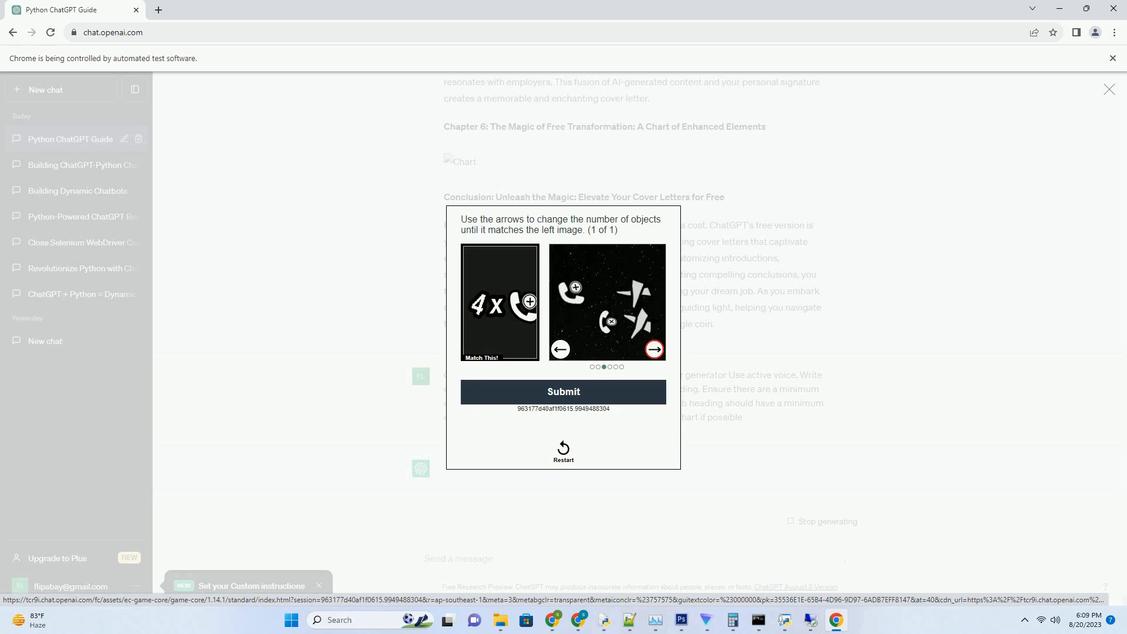
click(653, 350)
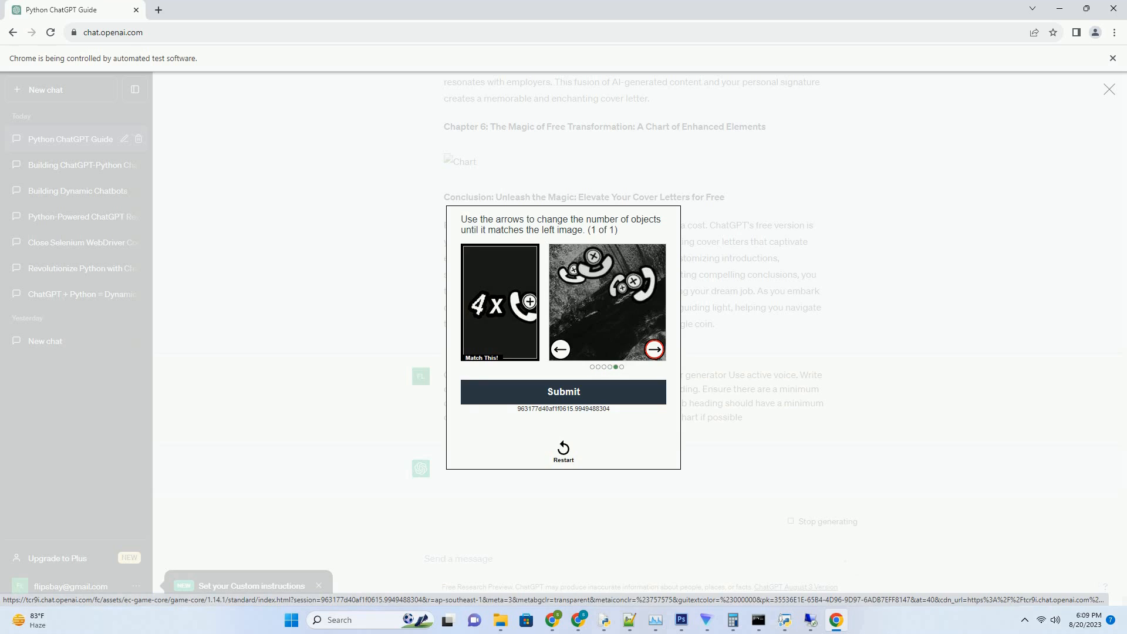
click(564, 392)
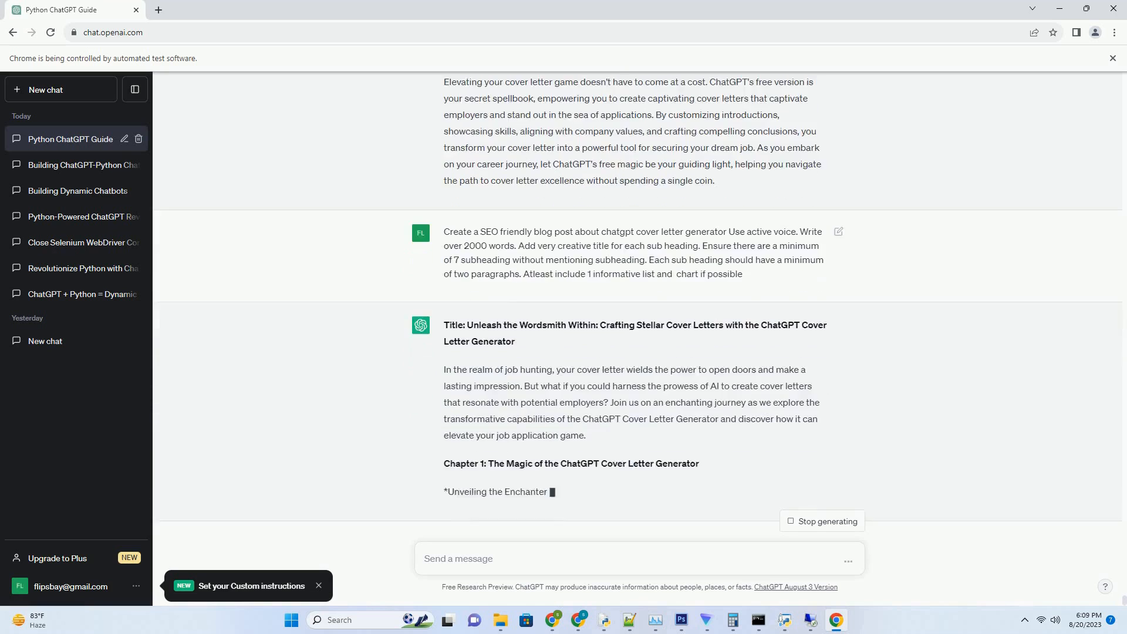
Scroll through the streaming blog post as Chapters 2–6 and the conclusion appear
scroll(down, 3)
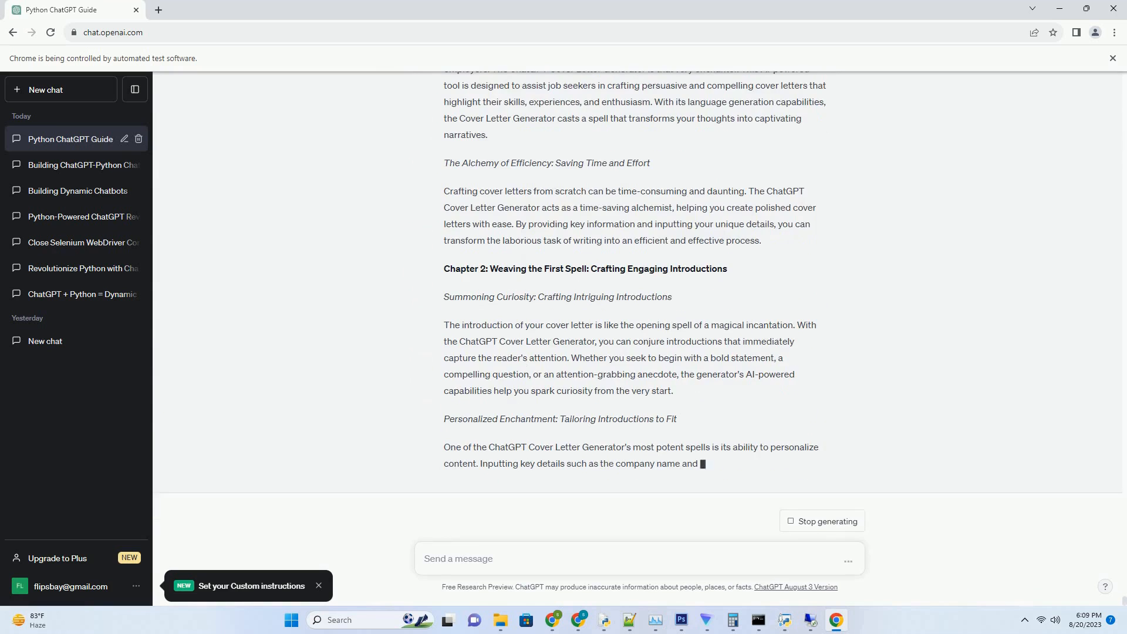
scroll(down, 3)
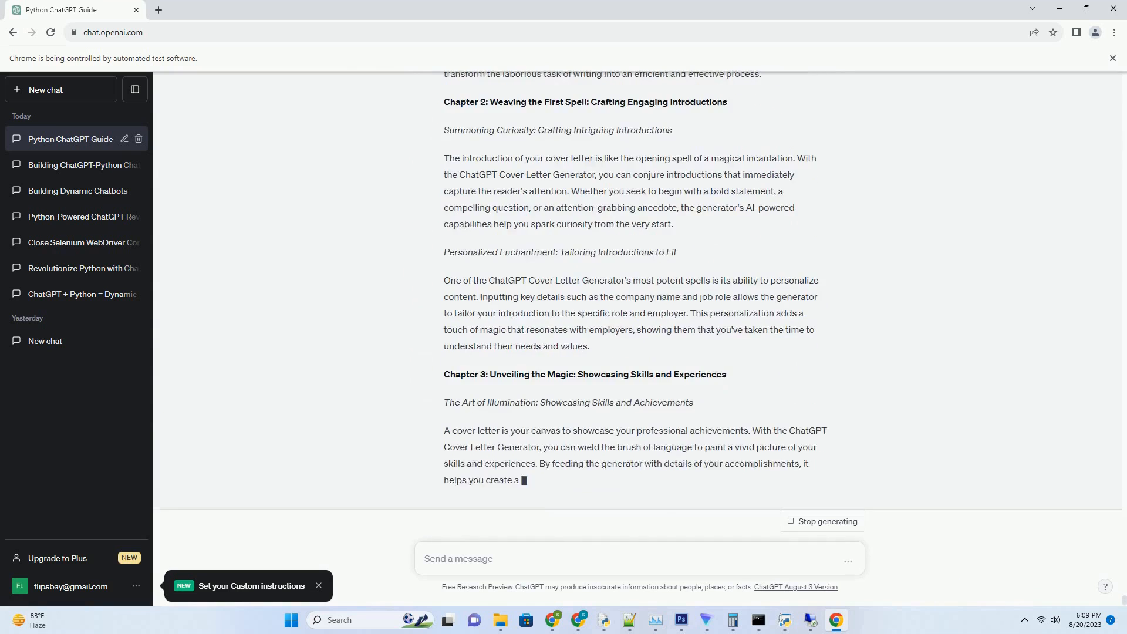
scroll(down, 3)
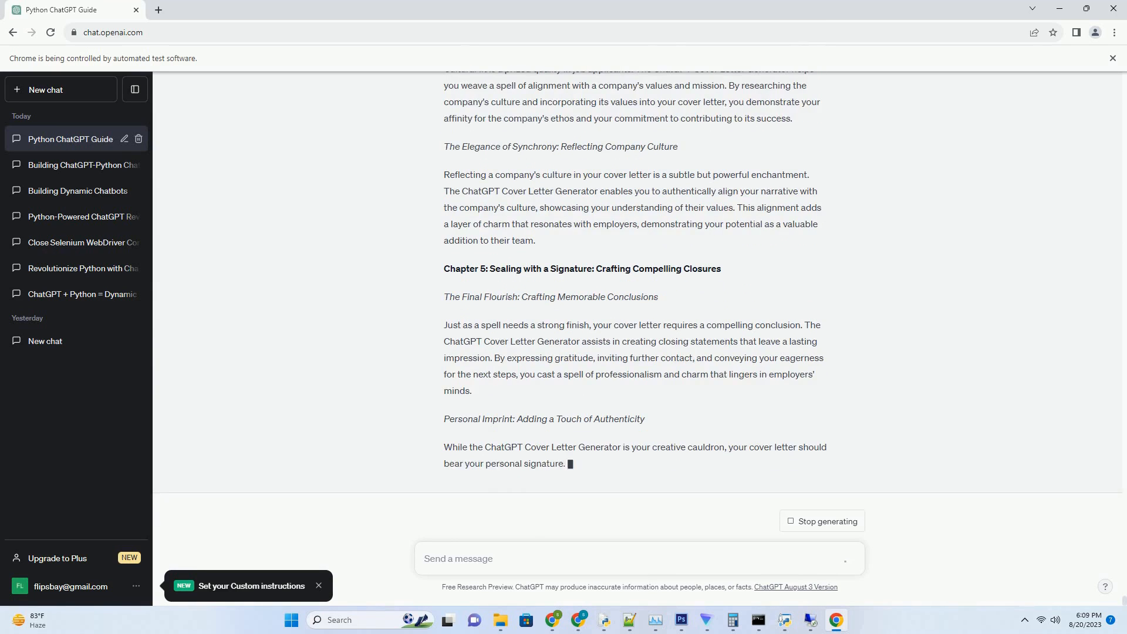
scroll(down, 3)
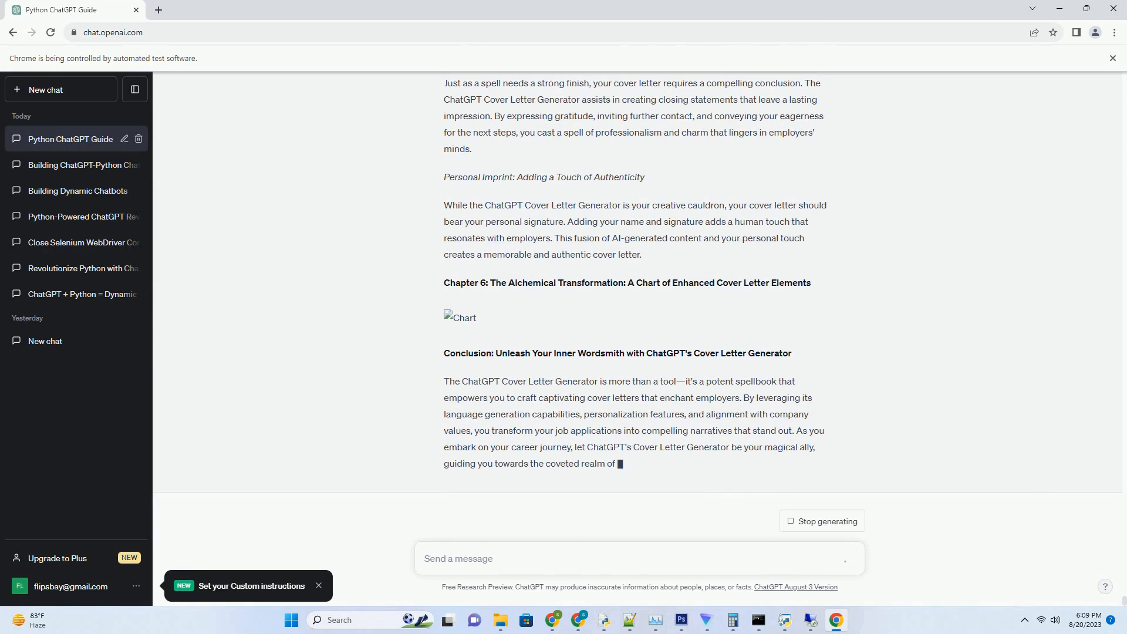